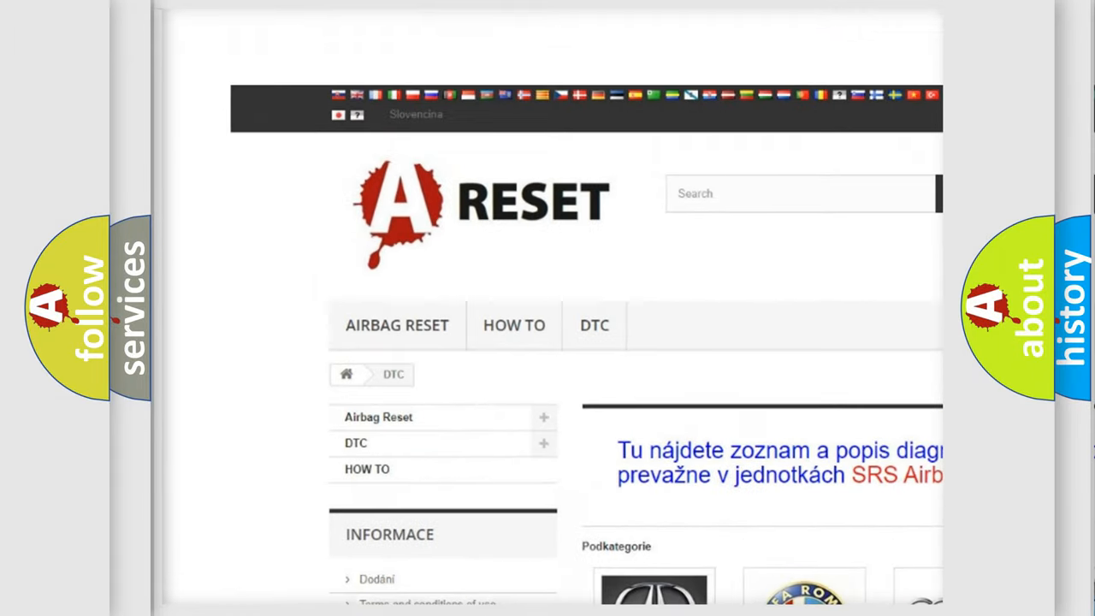
Go into the ALFA ROMEO DTC category and look down its list of diagnostic code subcategories
scroll("down", 3)
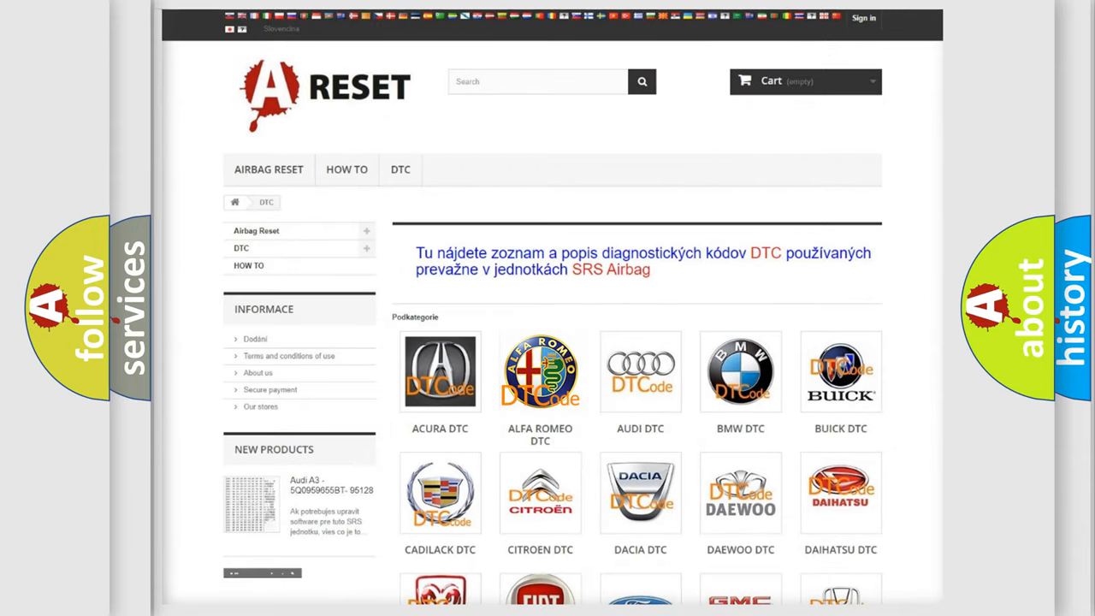
left_click(541, 372)
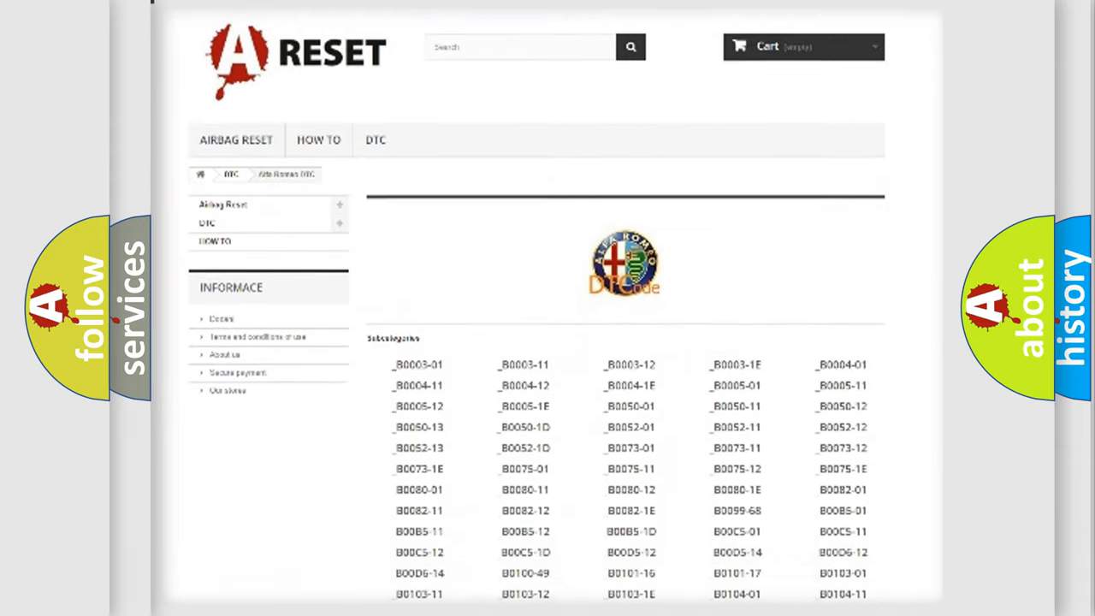
scroll("down", 3)
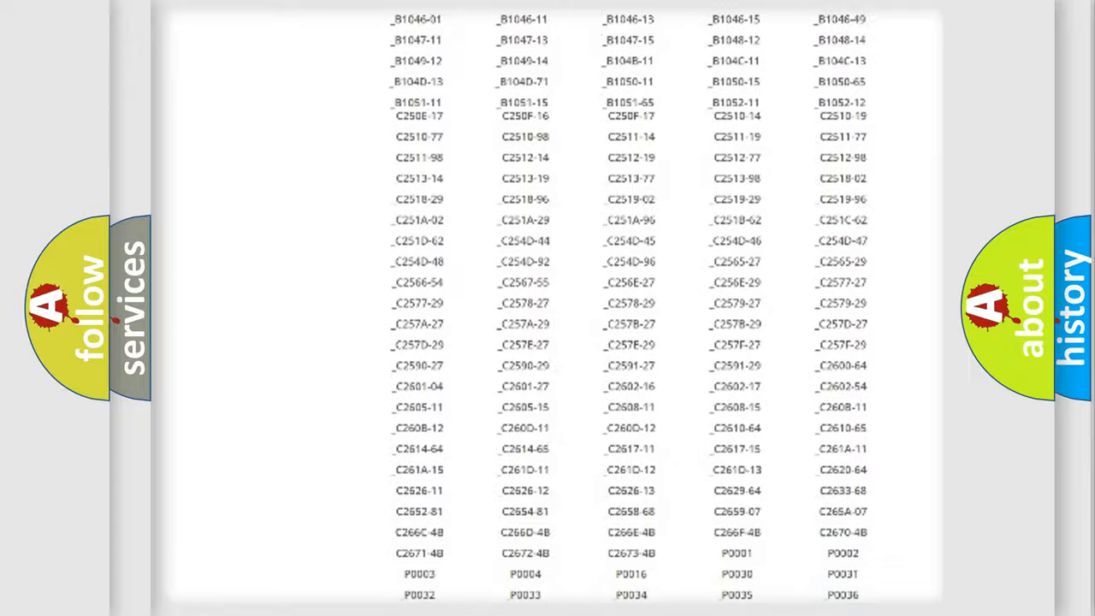